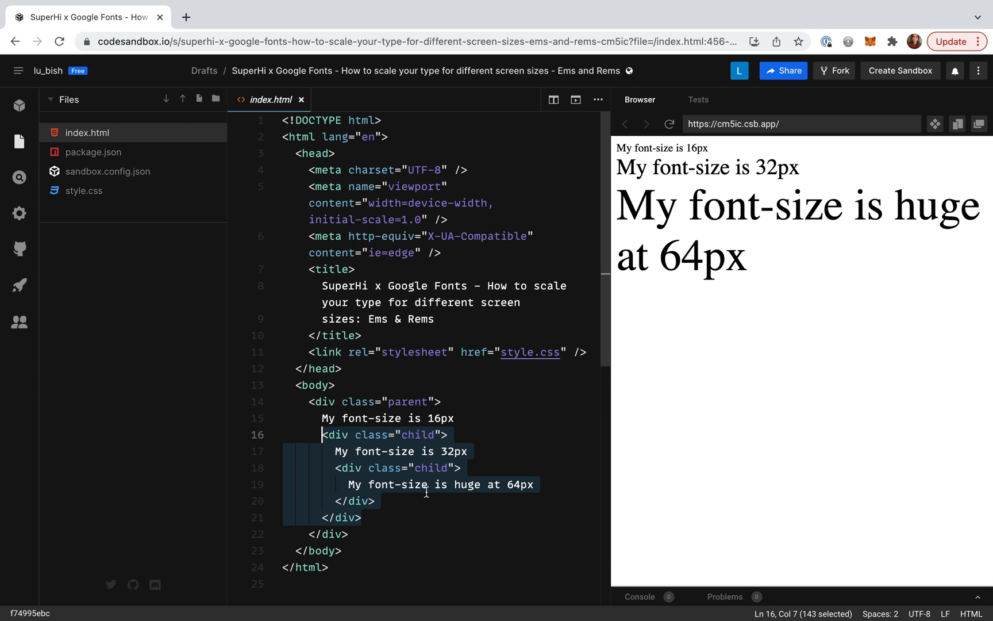
Step: Glance at the stylesheet, return to index.html, and resize the editor-preview split
{"action": "left_click", "coordinate": [83, 191]}
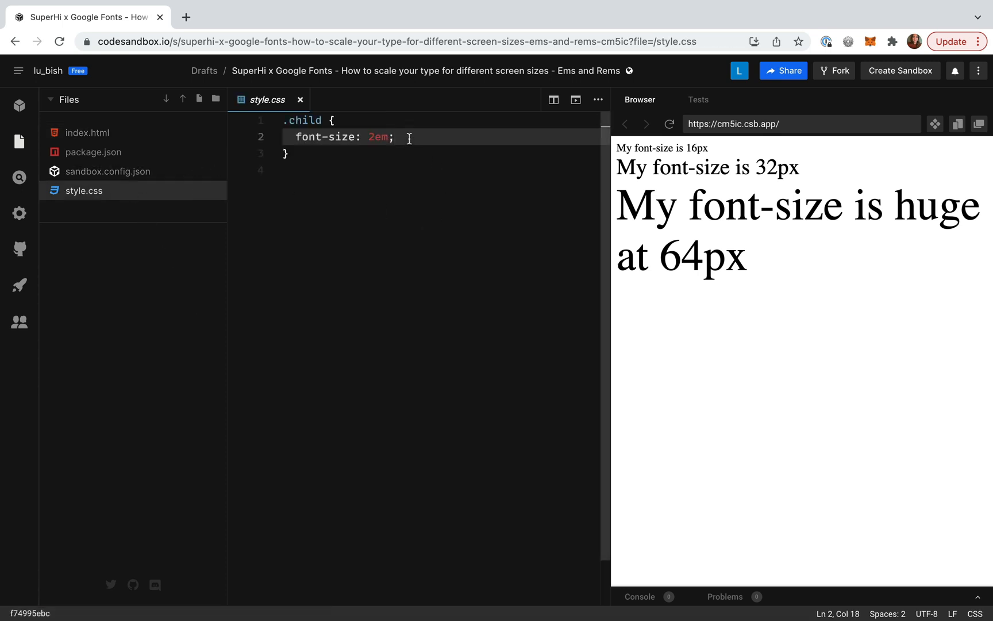
{"action": "left_click", "coordinate": [87, 133]}
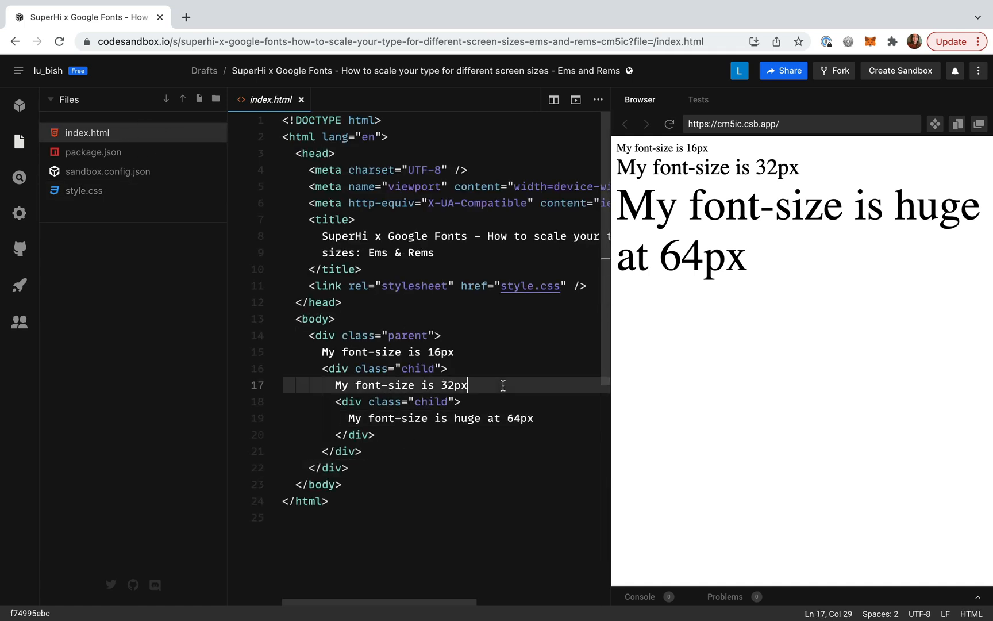
{"action": "left_click_drag", "start_coordinate": [467, 385], "coordinate": [333, 384]}
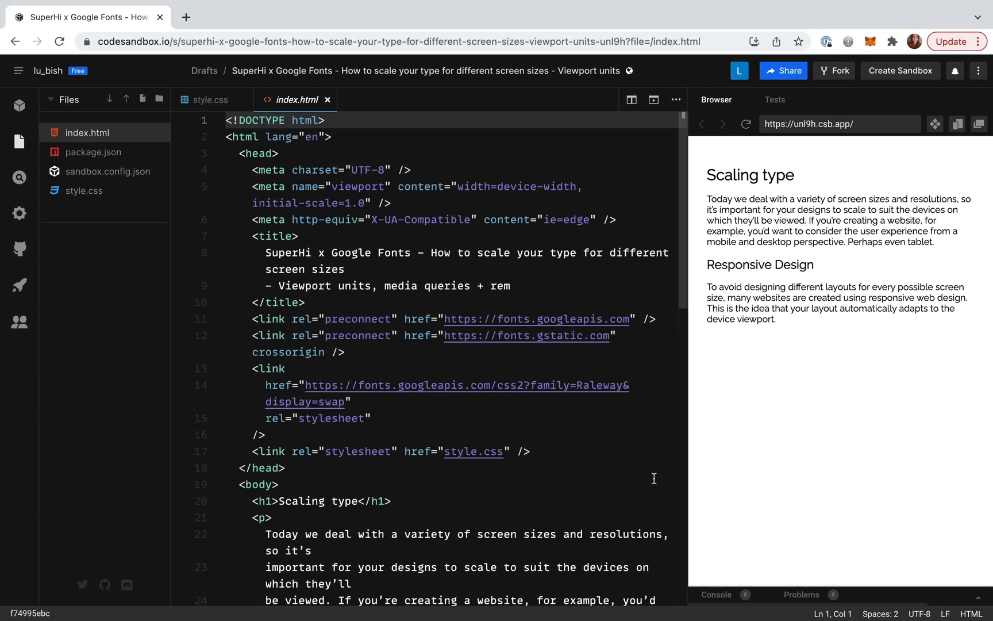
Step: Scroll index.html, open style.css with its vw/vmin font sizes, and widen the preview
{"action": "scroll", "scroll_direction": "down", "scroll_amount": 3}
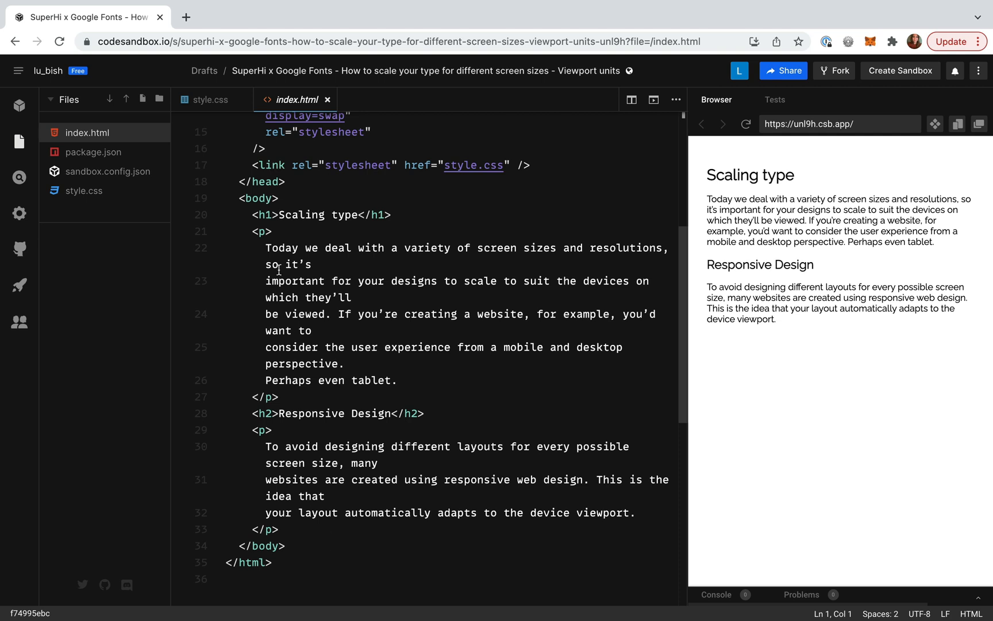
{"action": "left_click", "coordinate": [212, 99]}
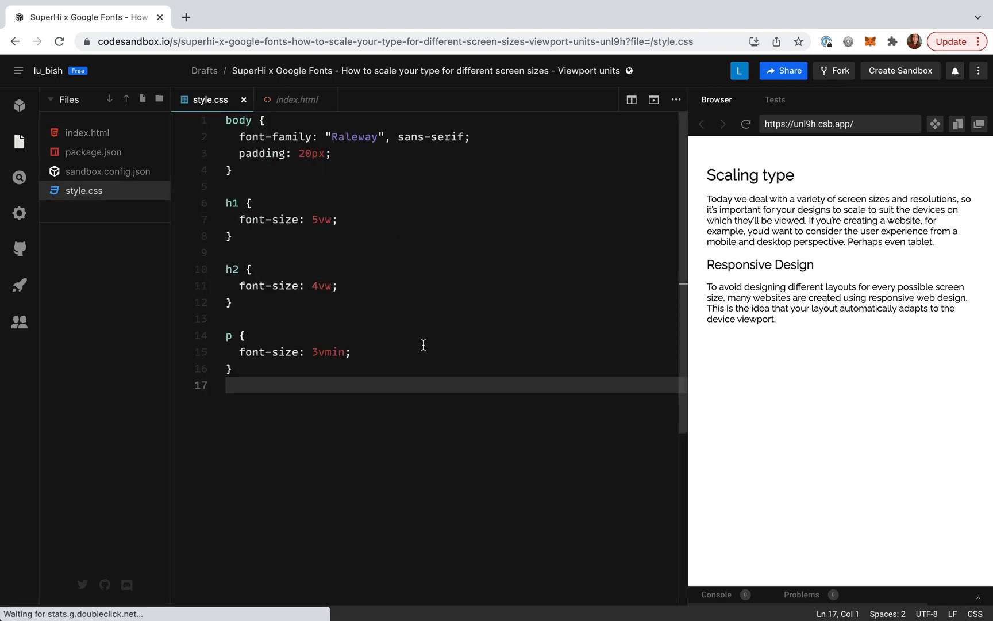
{"action": "mouse_move", "coordinate": [377, 223]}
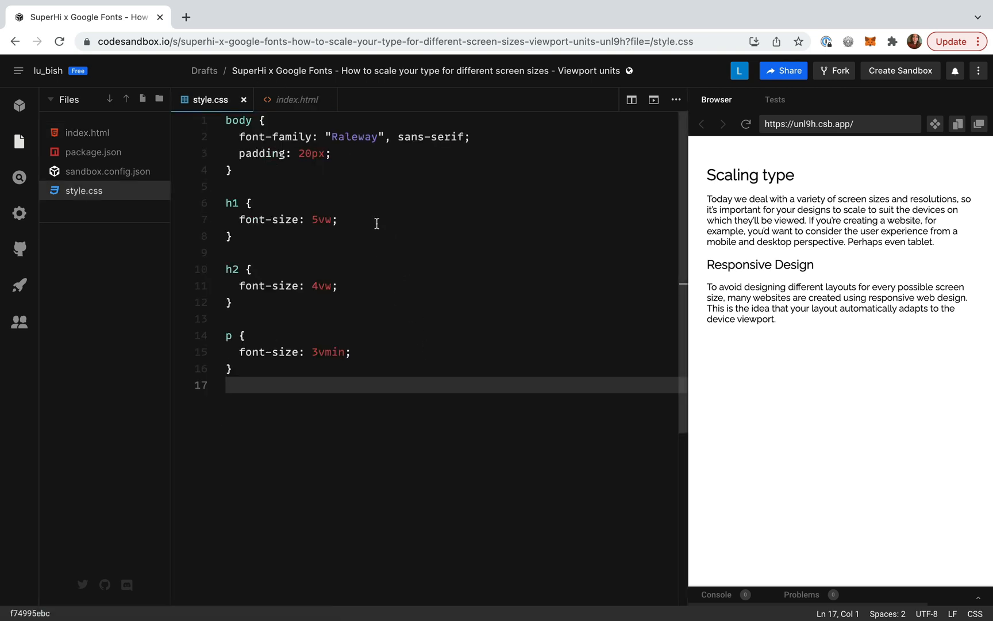
{"action": "mouse_move", "coordinate": [353, 217]}
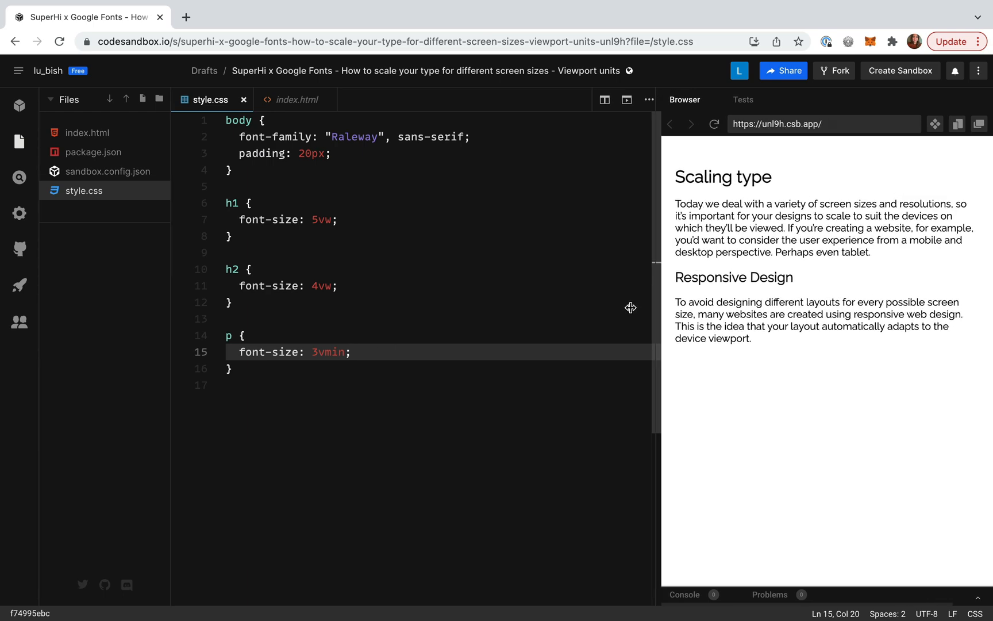
{"action": "left_click_drag", "start_coordinate": [658, 310], "coordinate": [871, 314]}
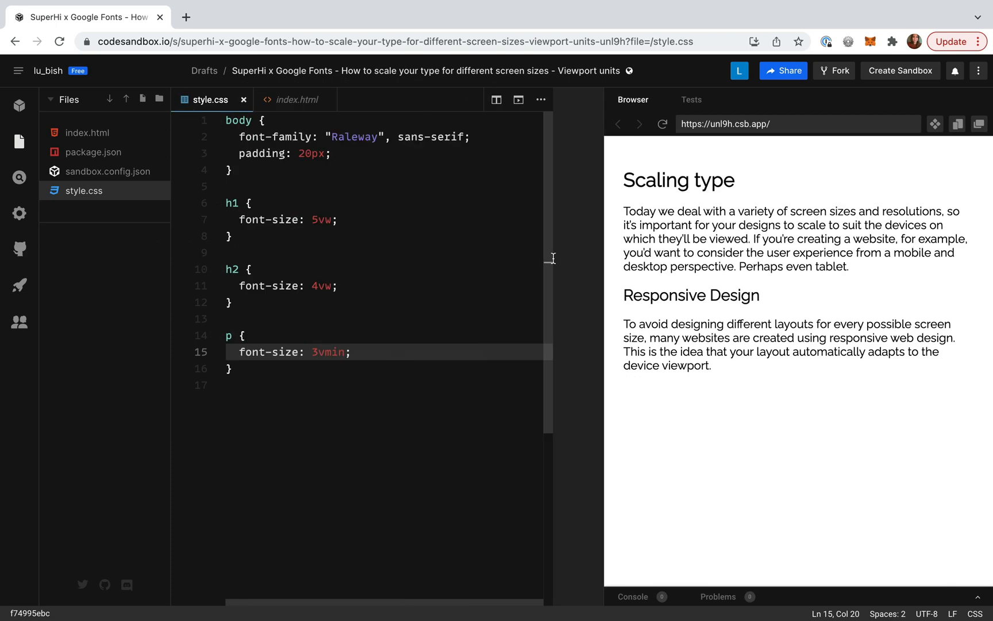
Step: Drag the editor-preview divider to widen the live preview a bit more
{"action": "left_click_drag", "start_coordinate": [552, 256], "coordinate": [624, 256]}
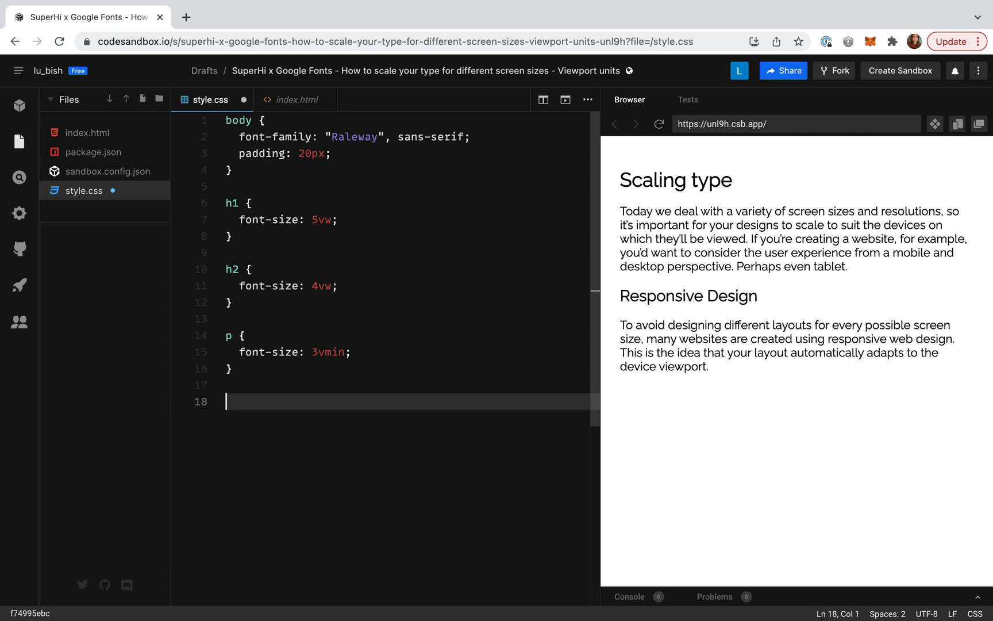
{"action": "mouse_move", "coordinate": [517, 414]}
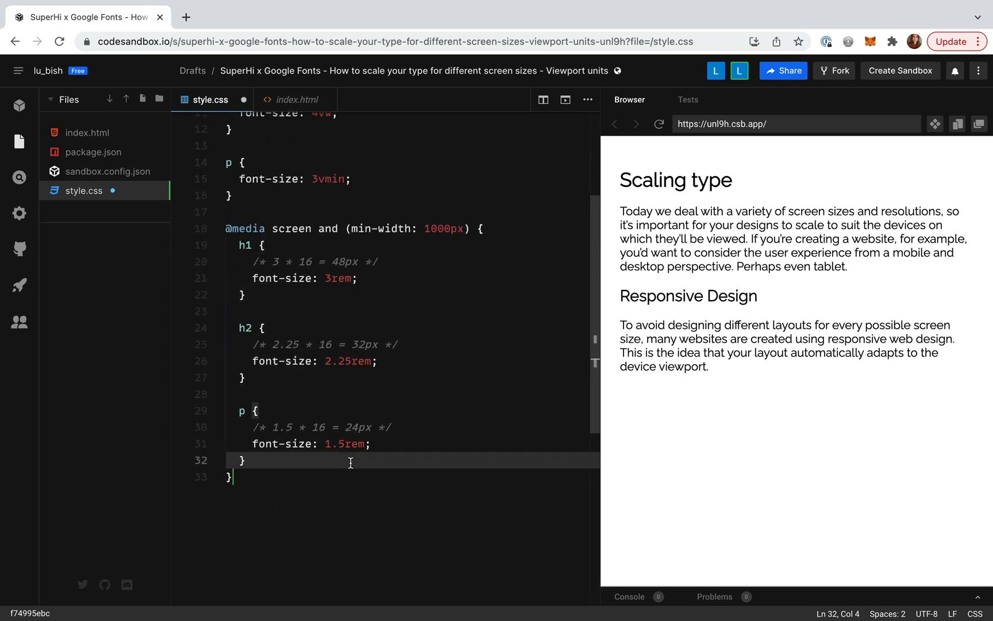
Step: Add min-width 1000px and max-width 400px media queries with rem font sizes for h1, h2, p
{"action": "key", "text": "Enter"}
{"action": "type", "text": "@media screen and (max-width: 400px) {"}
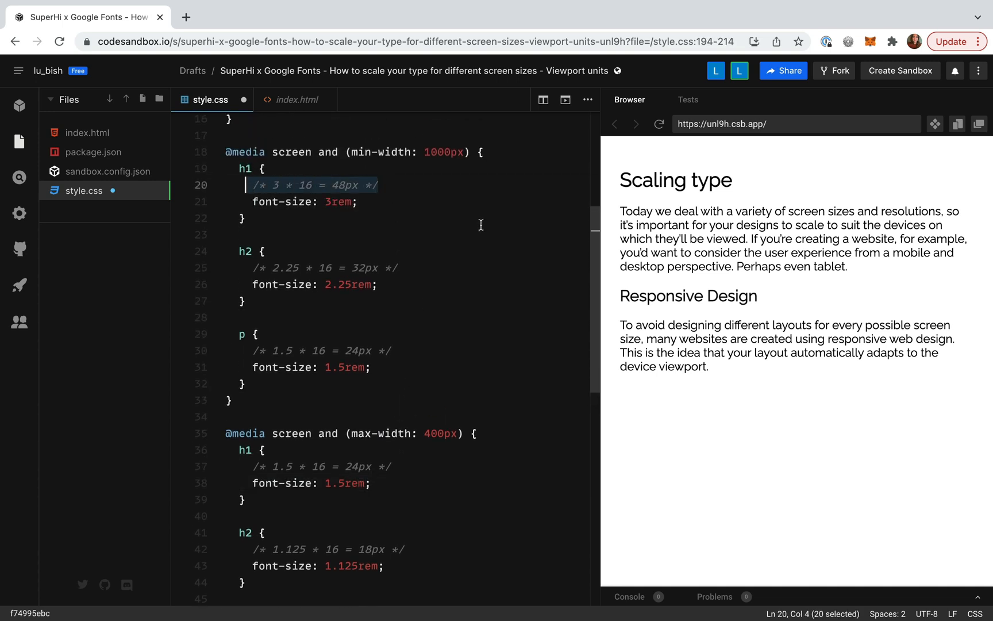
{"action": "left_click", "coordinate": [244, 218]}
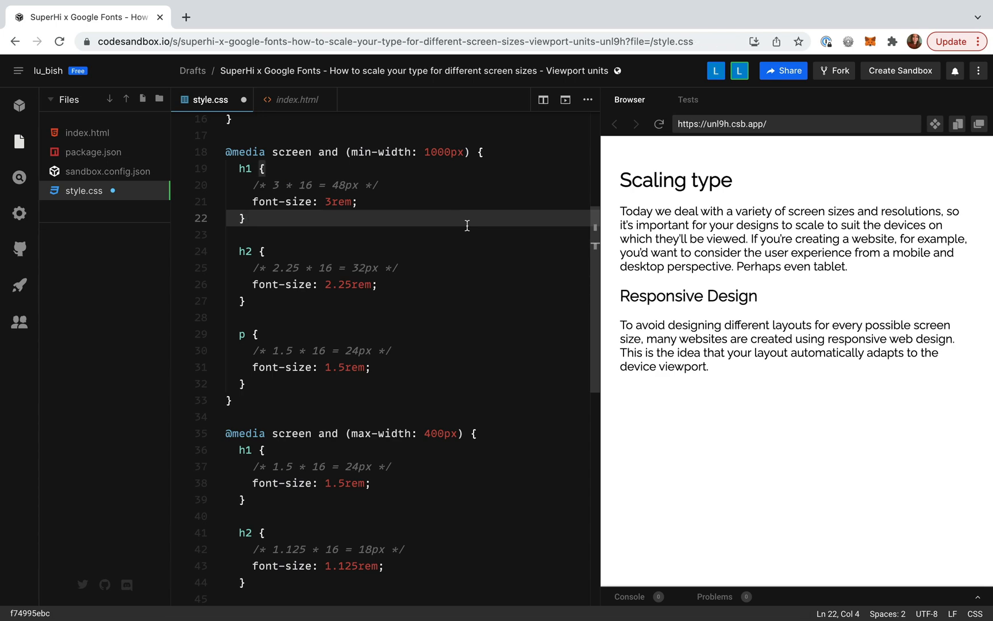